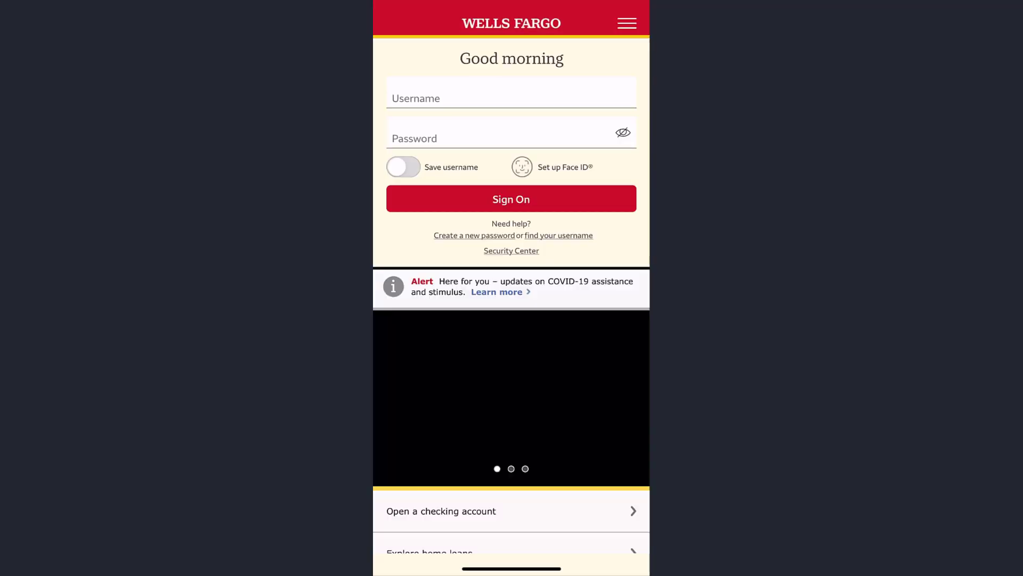
Step: Open the Wells Fargo app's main menu from the sign-on screen
{"action": "left_click", "coordinate": [626, 23]}
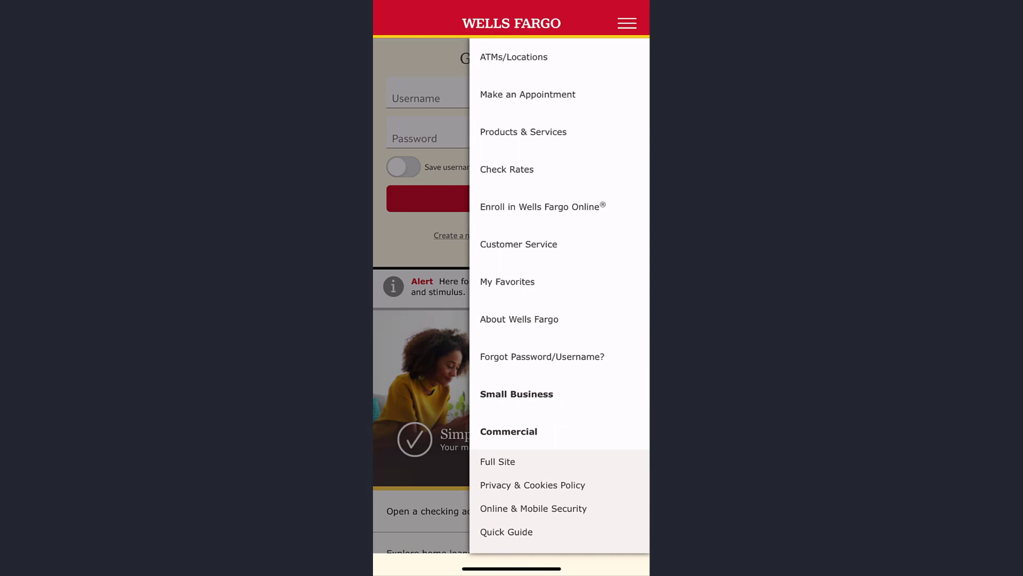
Step: Open Forgot Password/Username help and follow the change-credentials link to the Safari sign-on page
{"action": "left_click", "coordinate": [542, 357]}
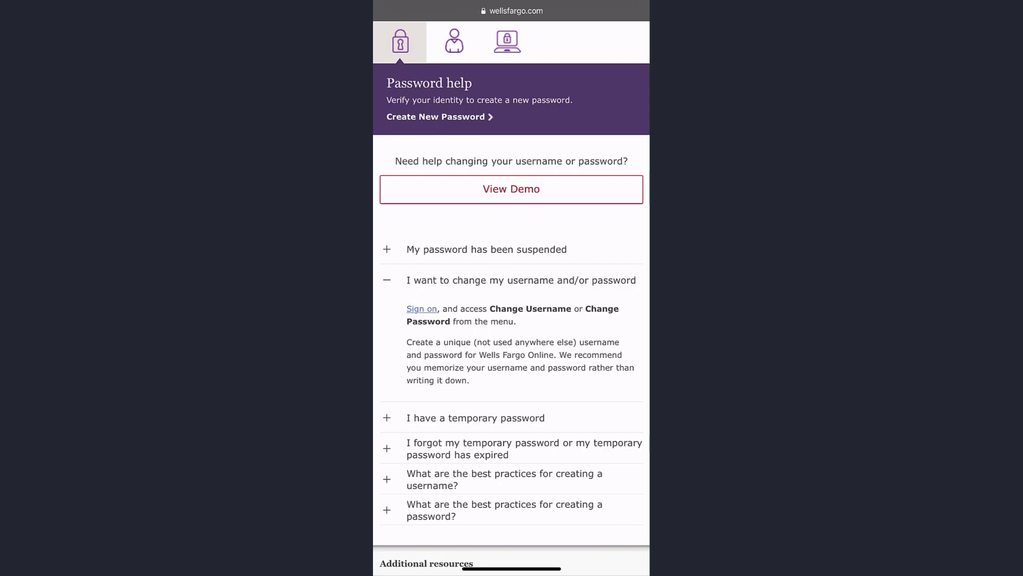
{"action": "left_click", "coordinate": [421, 308]}
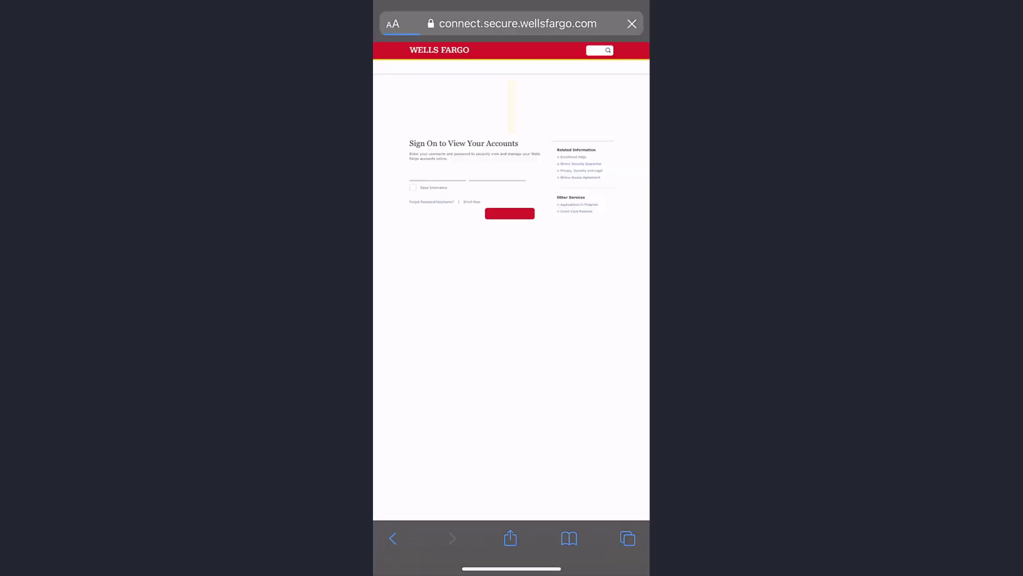